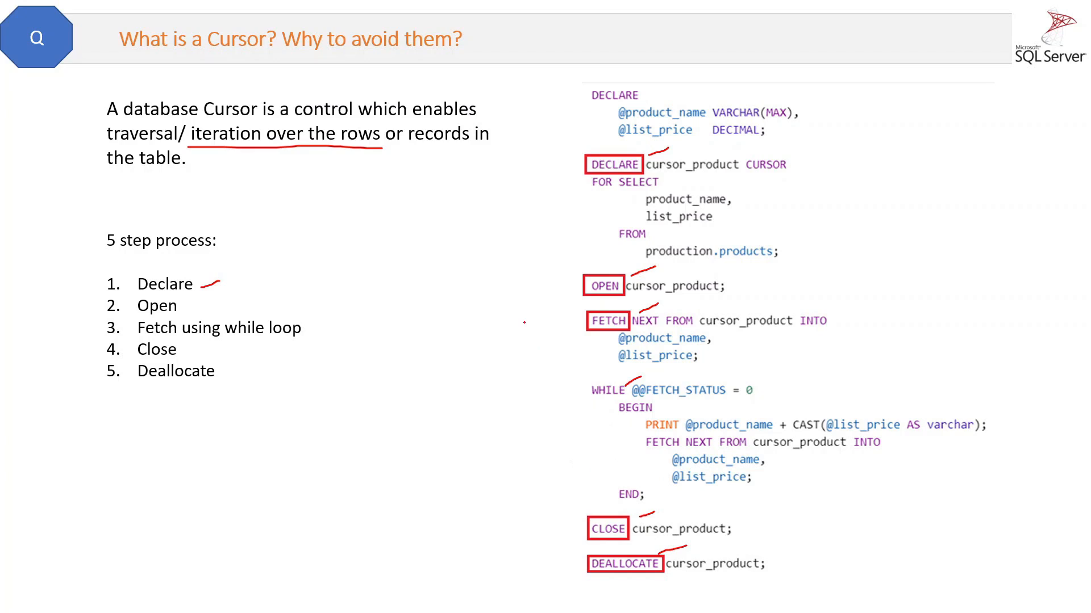
mouse_move(352, 451)
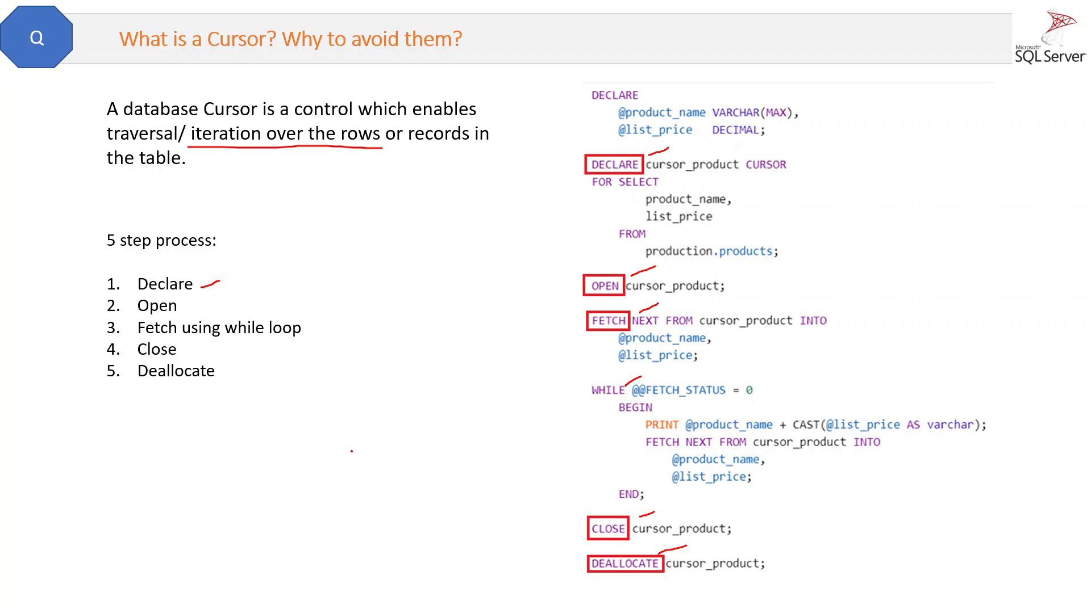
mouse_move(325, 284)
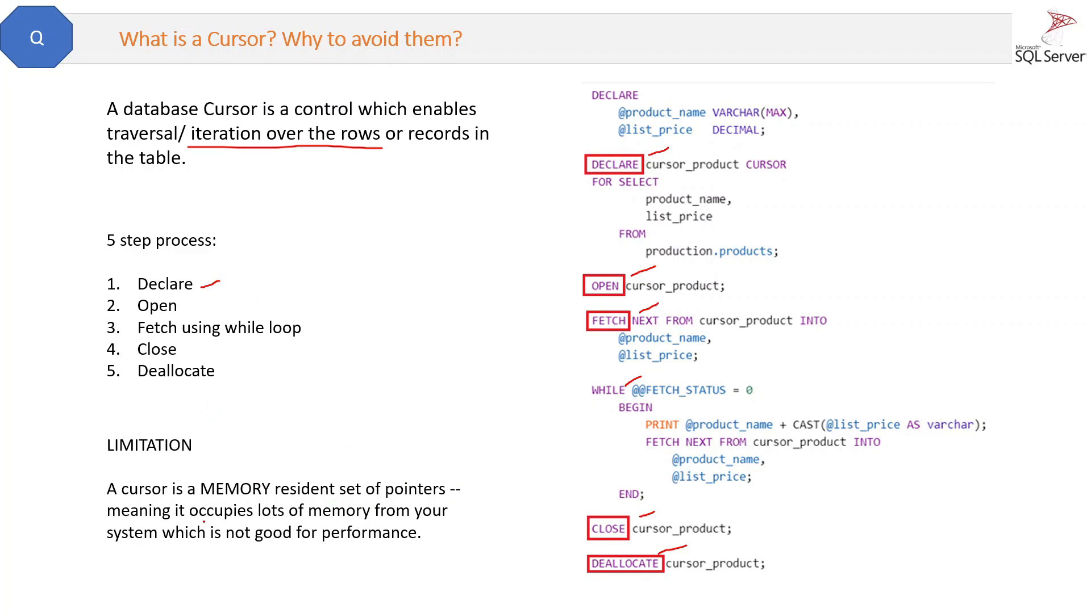
Ink-underline 'lots of memory from your' and 'performance' in the LIMITATION paragraph with the Pen.
drag(246, 521, 380, 520)
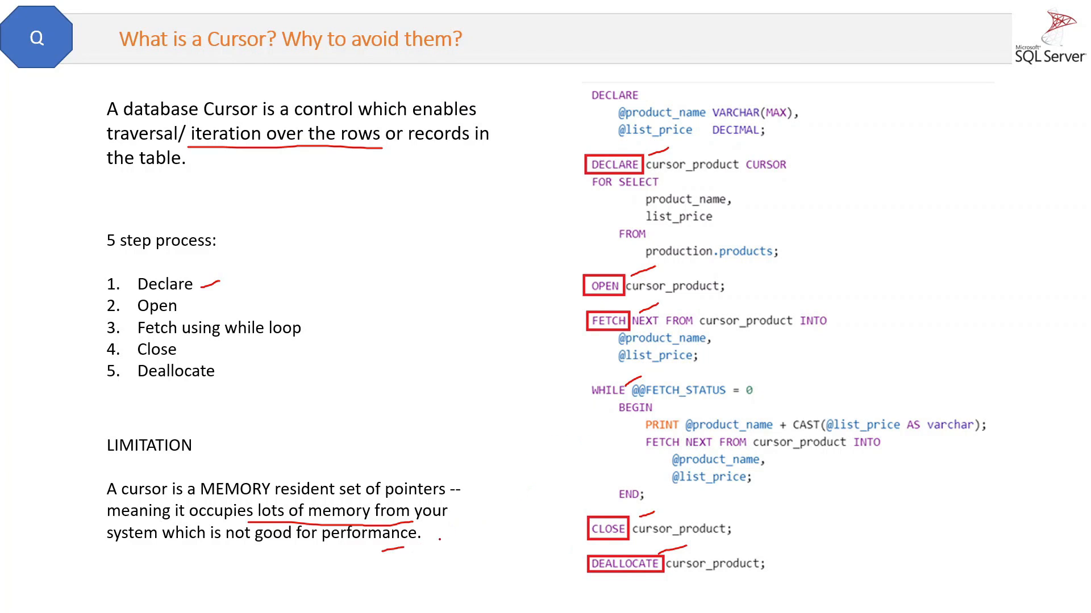
drag(379, 550, 439, 539)
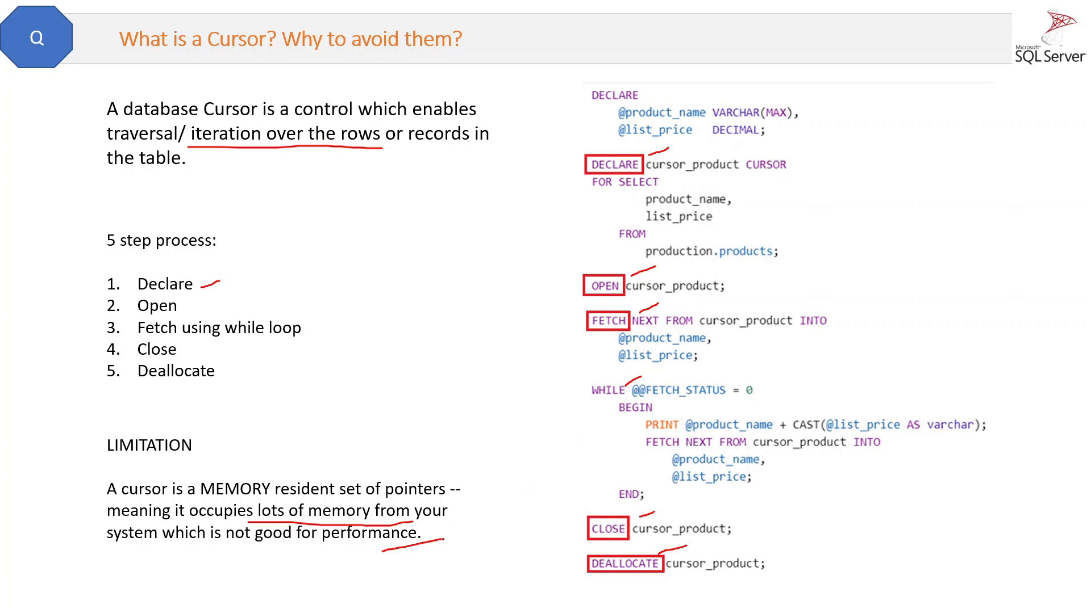